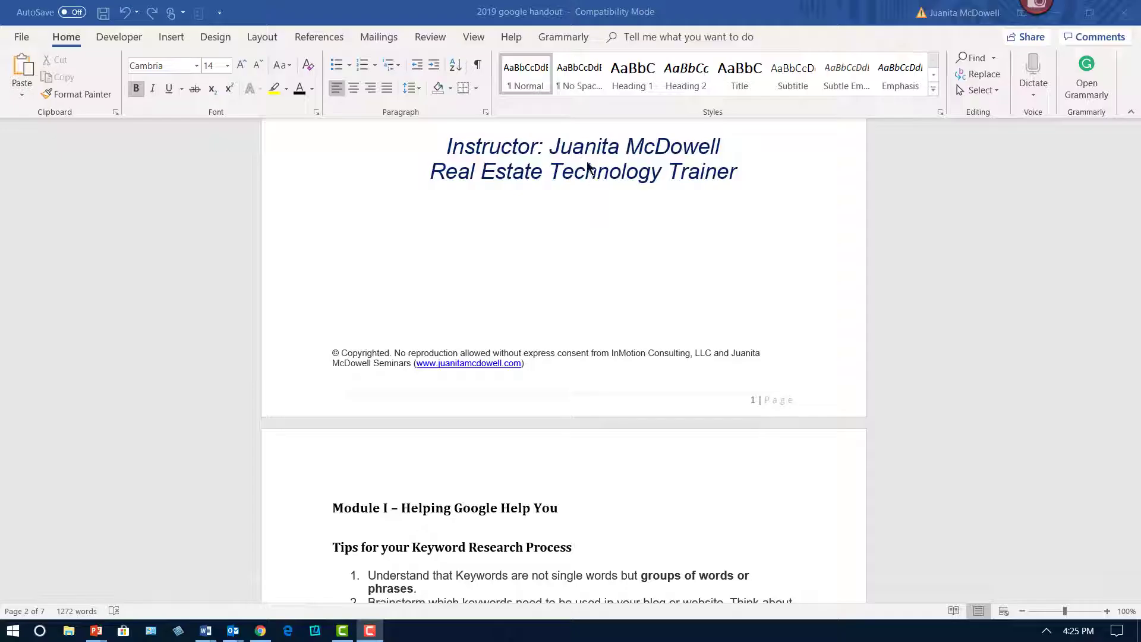
- Enable Different First Page in the cover footer, leaving only the copyright line
scroll(up, 3)
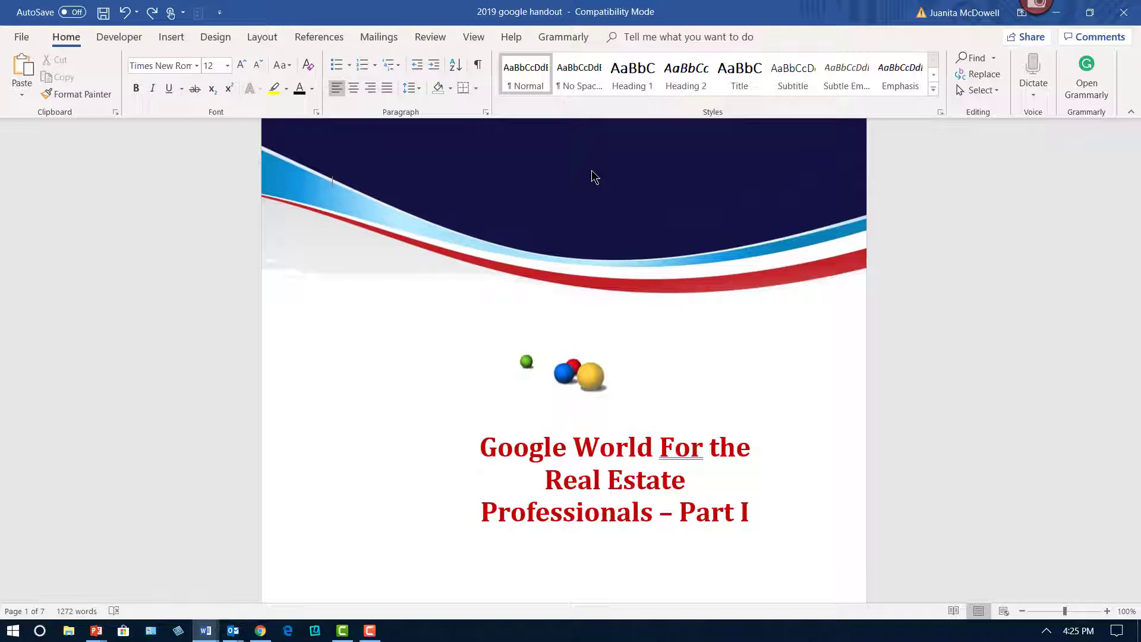
scroll(down, 3)
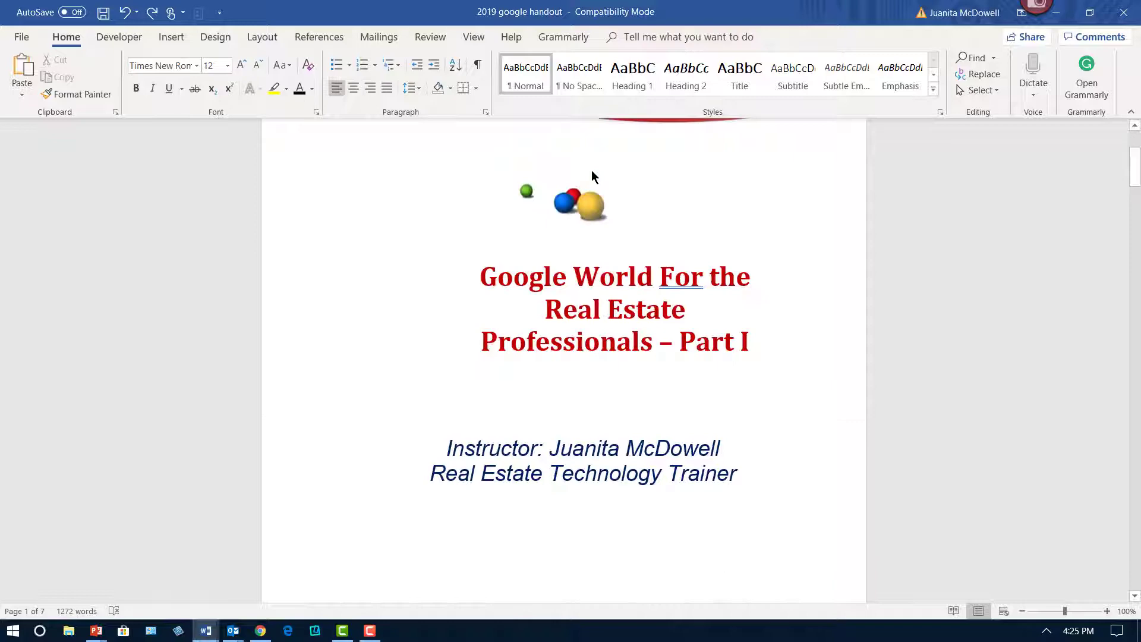
scroll(down, 3)
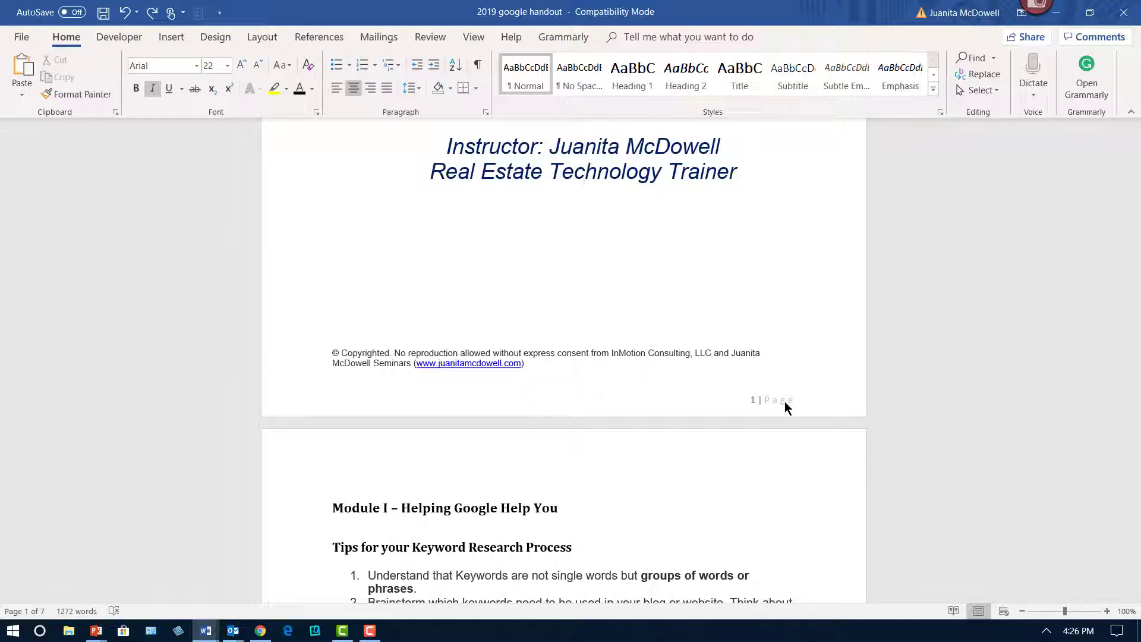
mouse_move(571, 350)
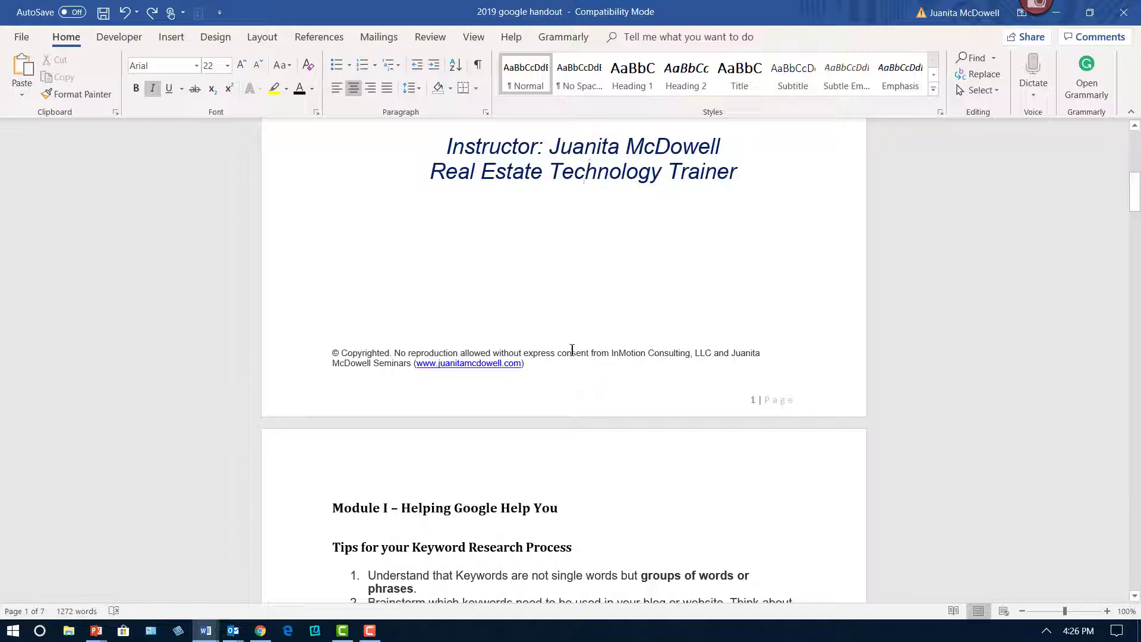
mouse_move(793, 399)
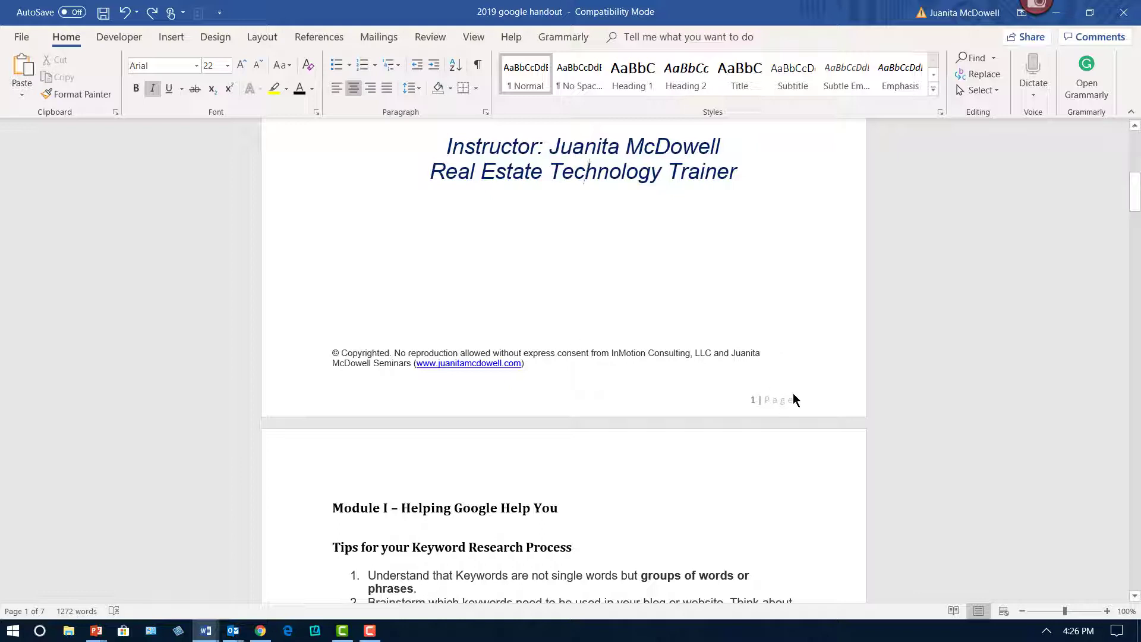
mouse_move(761, 406)
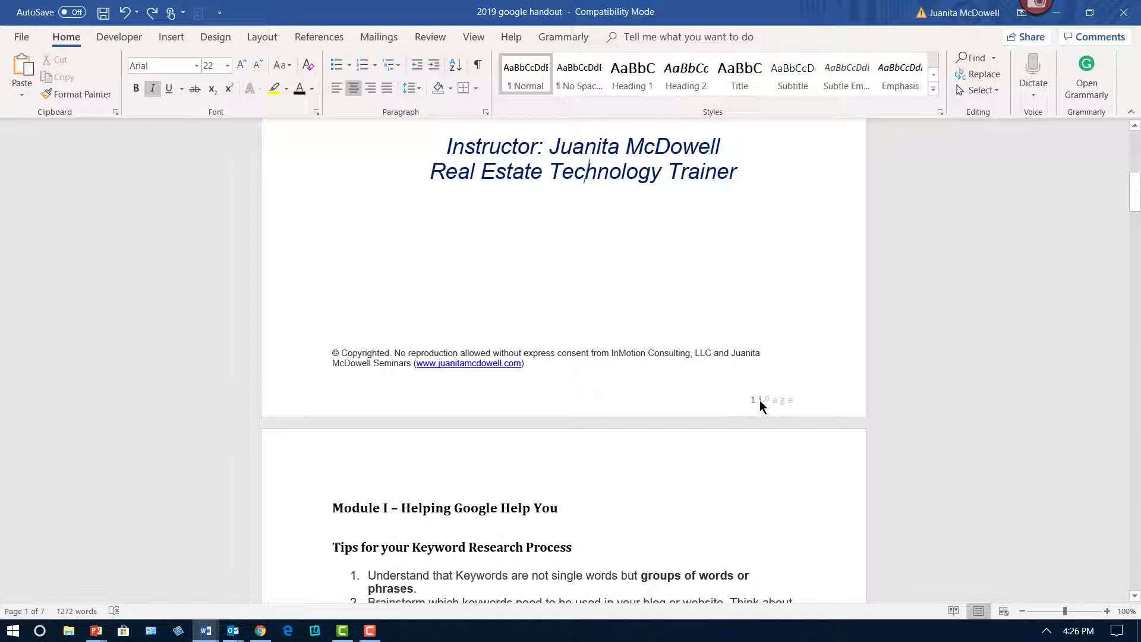
mouse_move(781, 404)
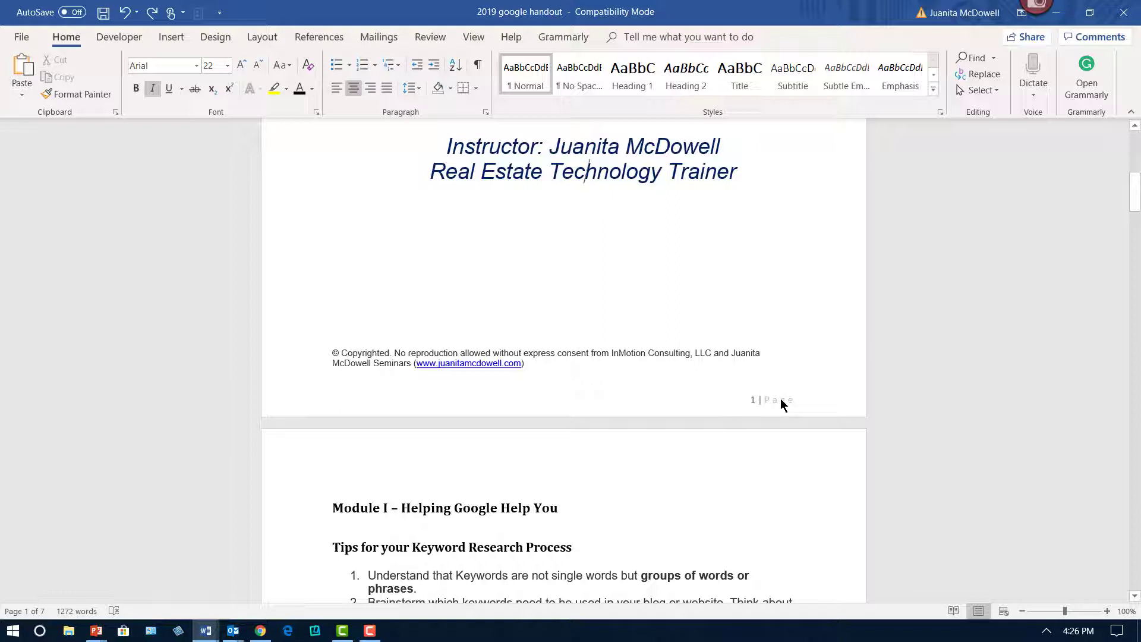
double_click(771, 399)
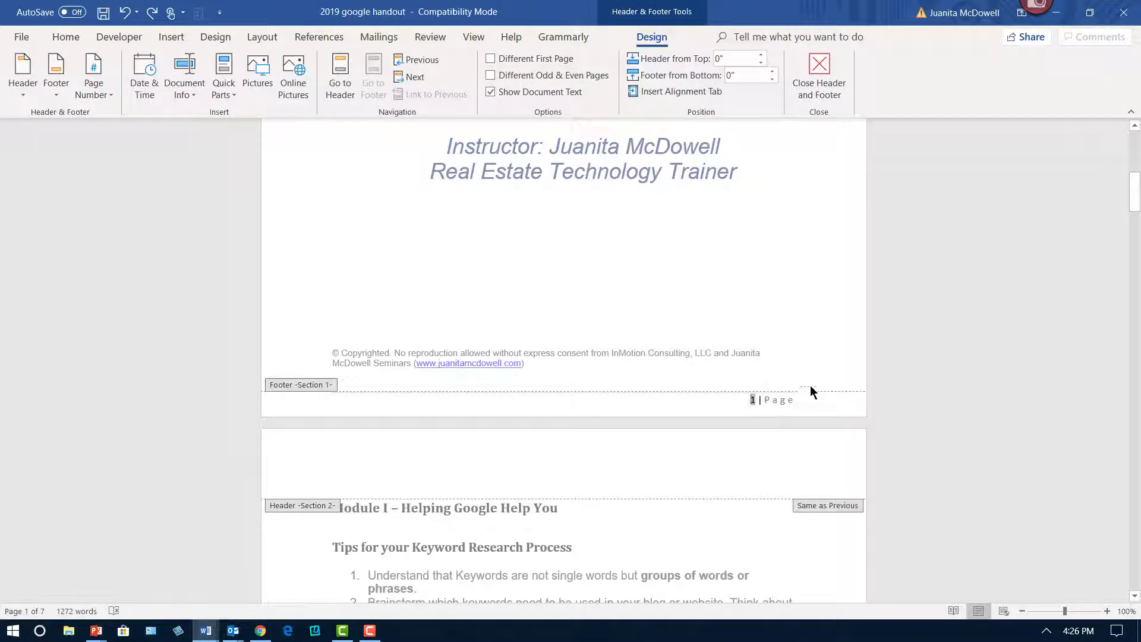
mouse_move(753, 288)
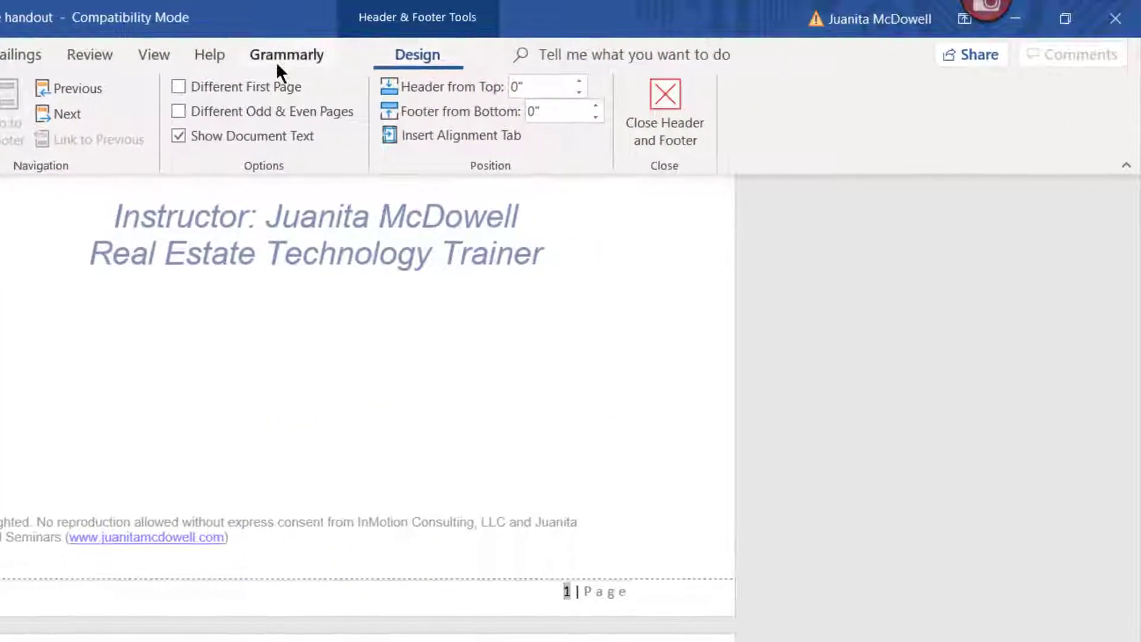
mouse_move(178, 87)
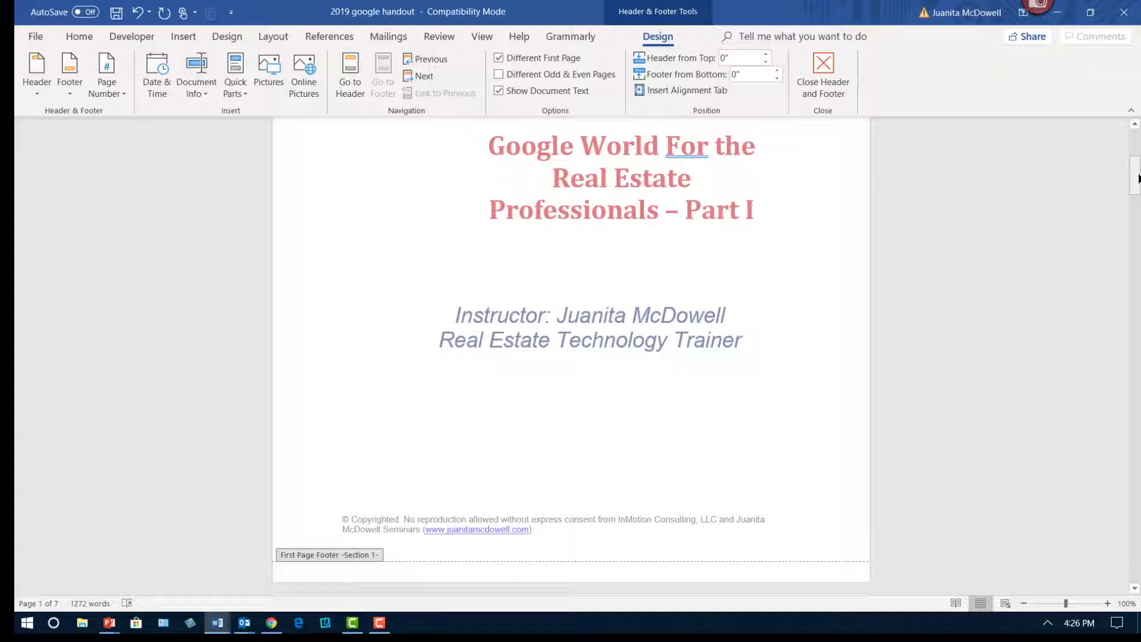
scroll(down, 3)
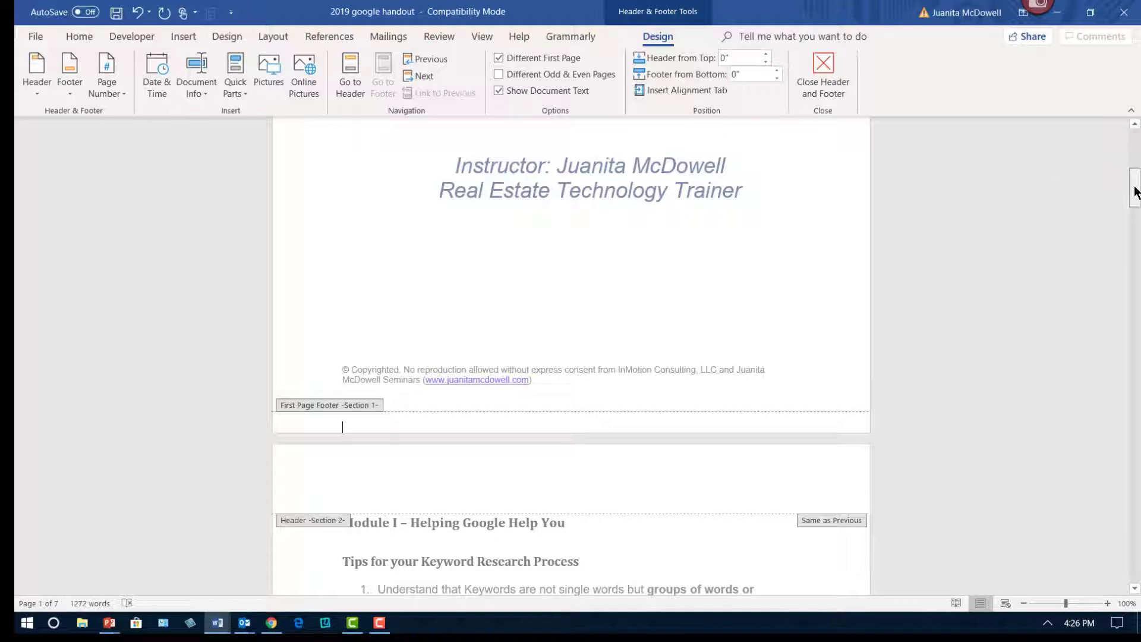
- Close footer editing and check pages 1–2: unnumbered cover, numbered page 2
click(823, 75)
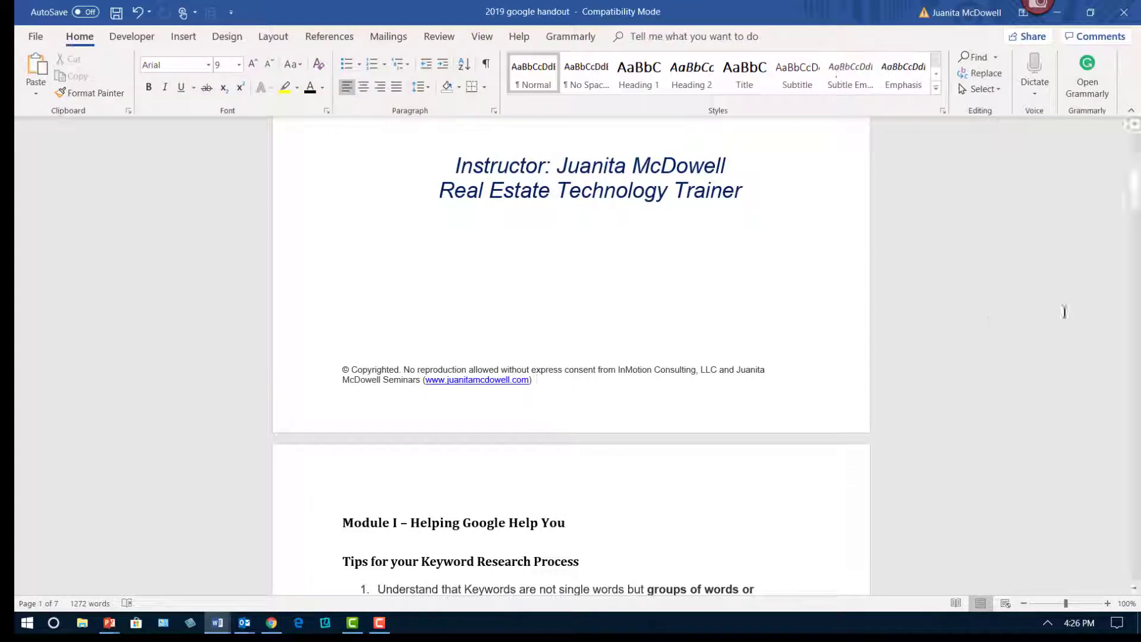
scroll(down, 3)
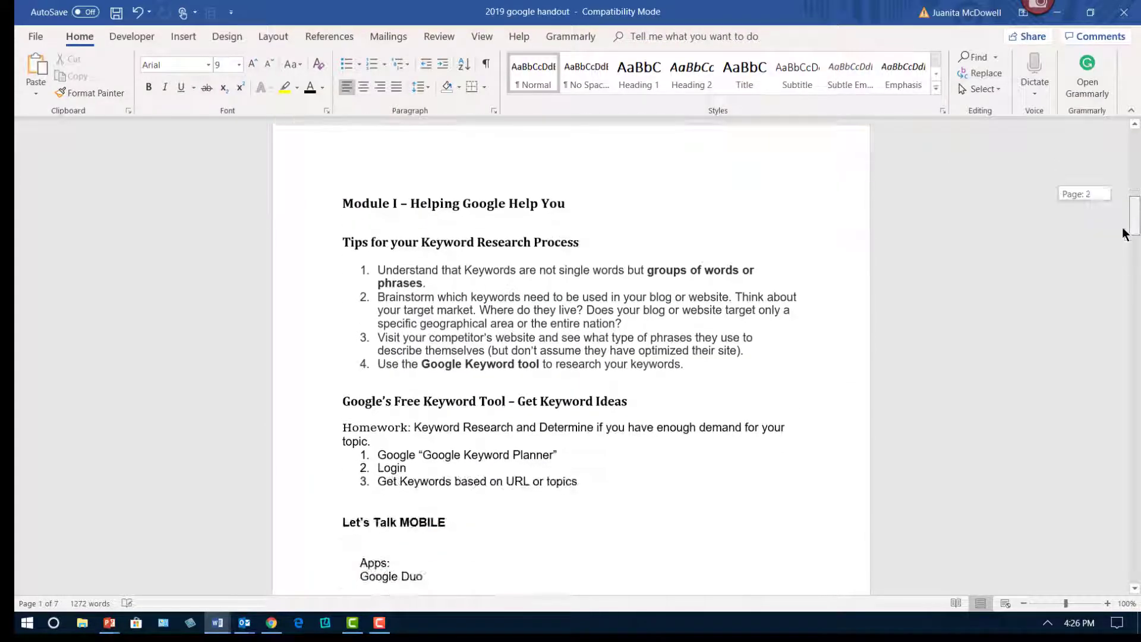
scroll(down, 3)
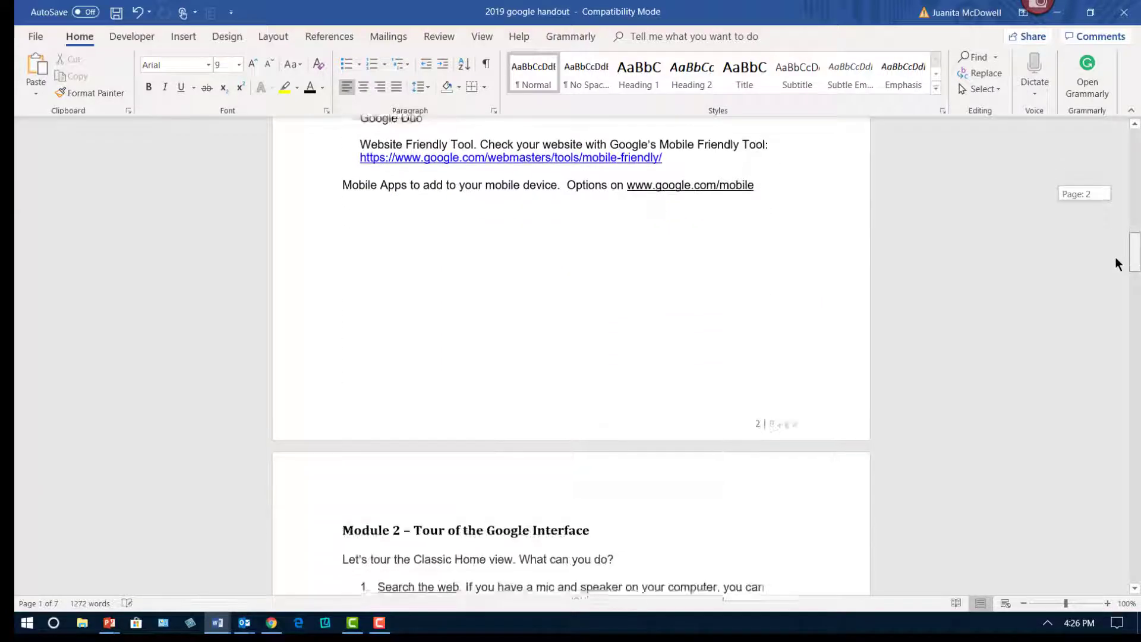
scroll(down, 3)
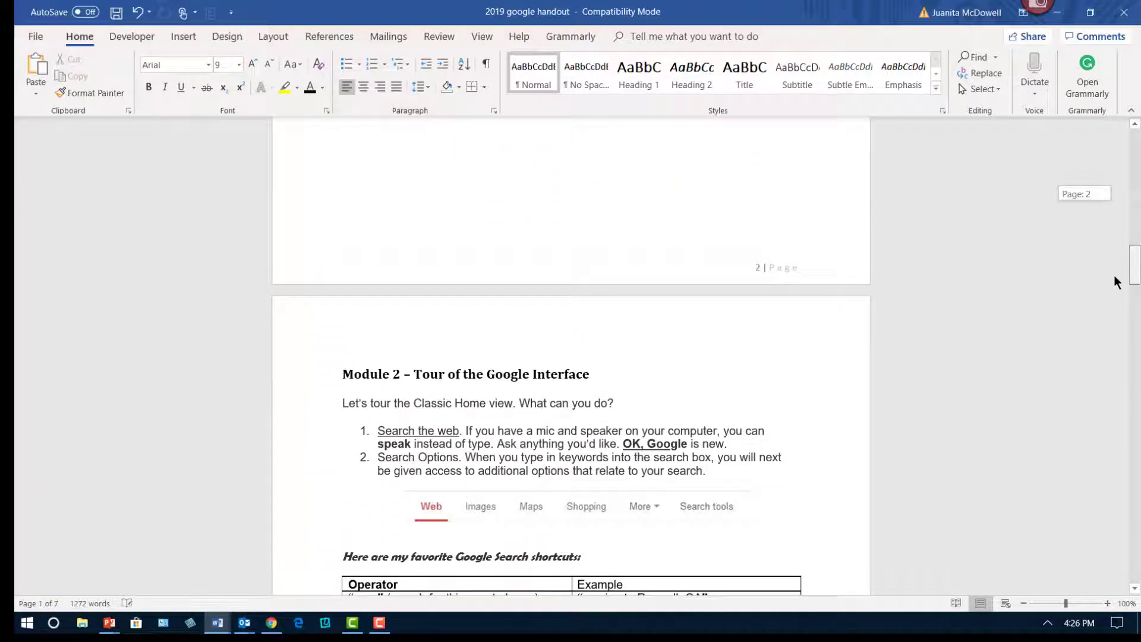
scroll(up, 3)
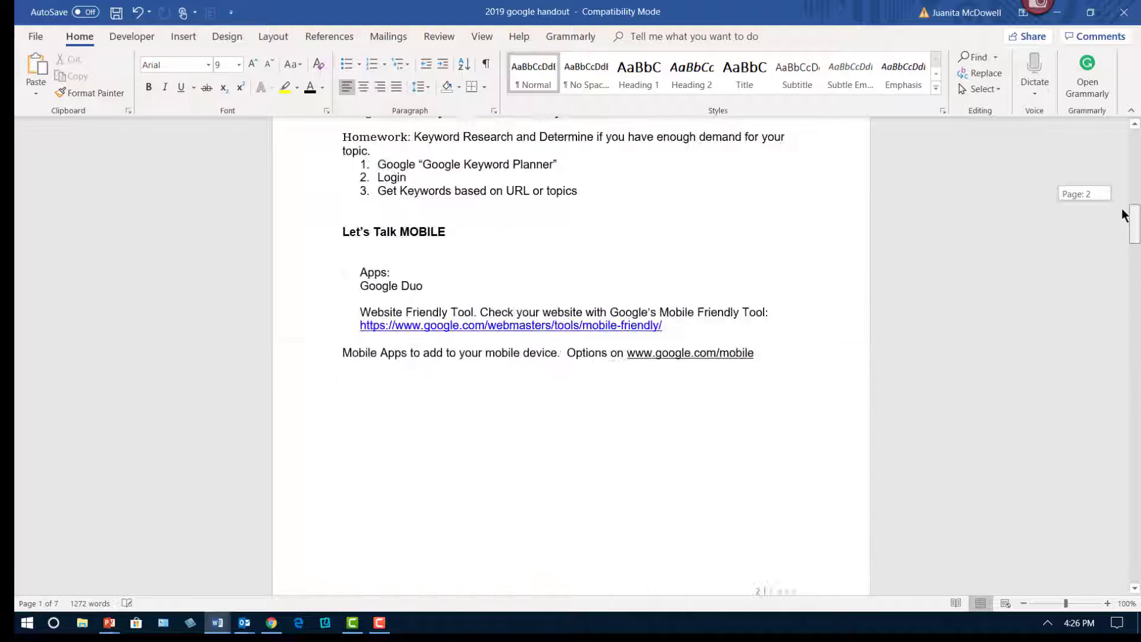
scroll(up, 3)
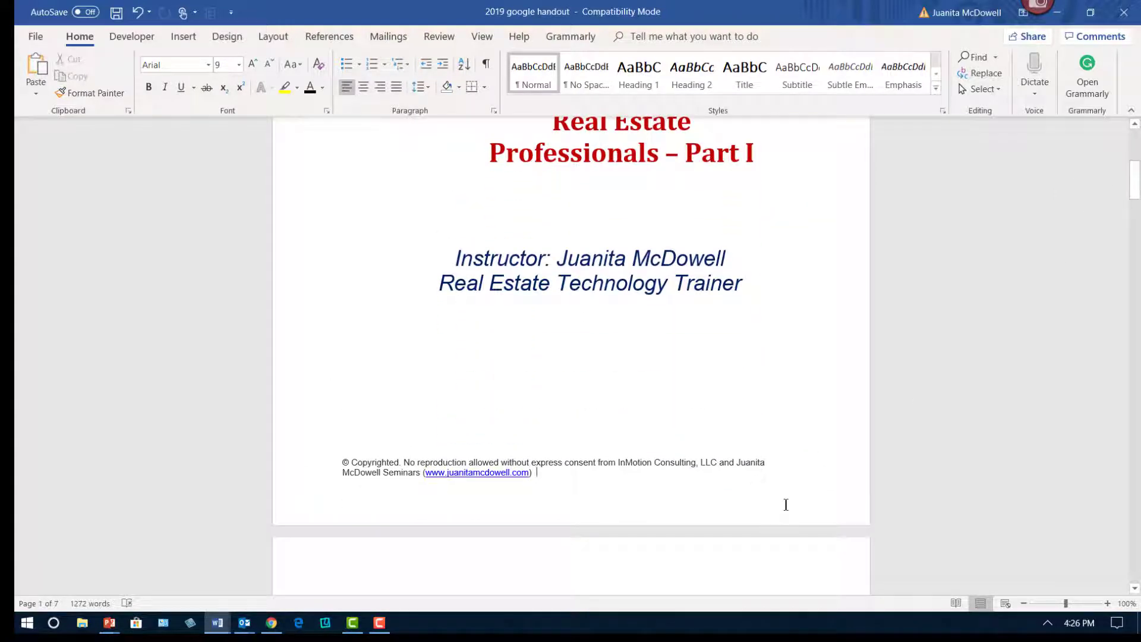
mouse_move(973, 369)
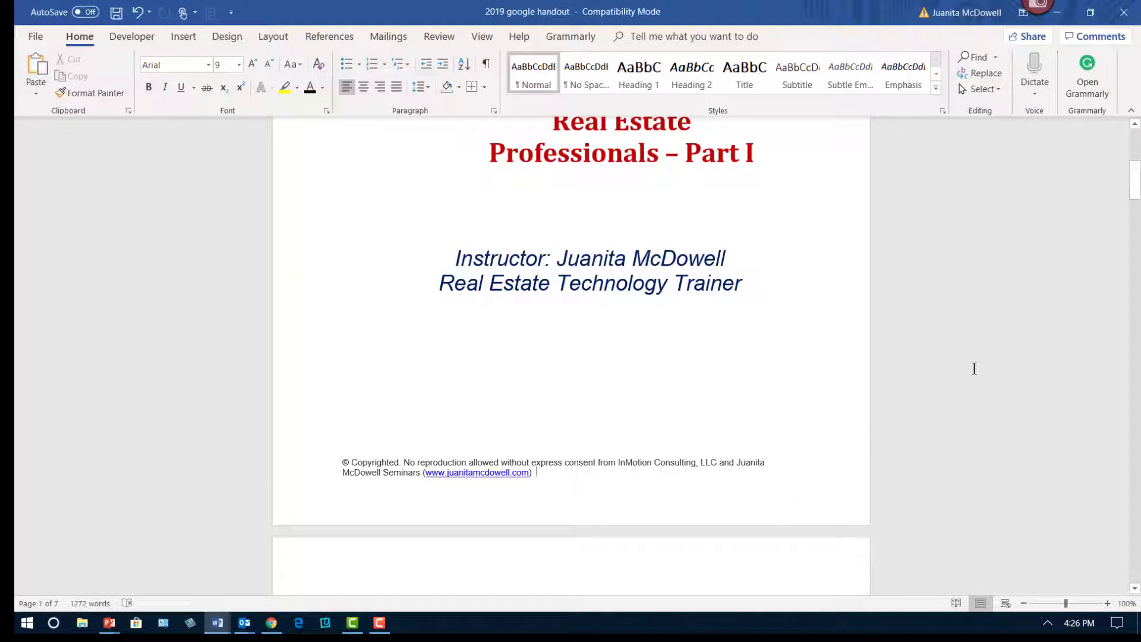